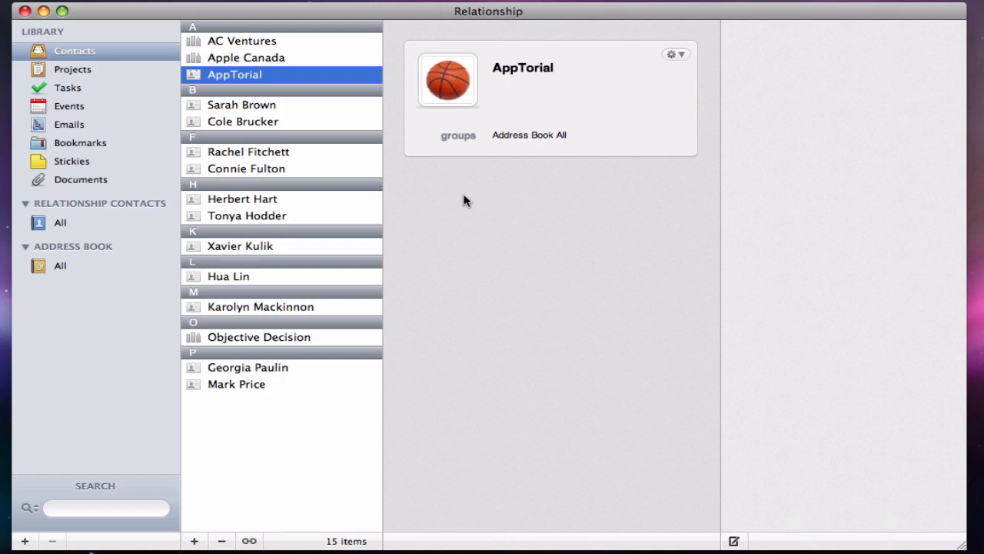
{"action": "mouse_move", "coordinate": [449, 191]}
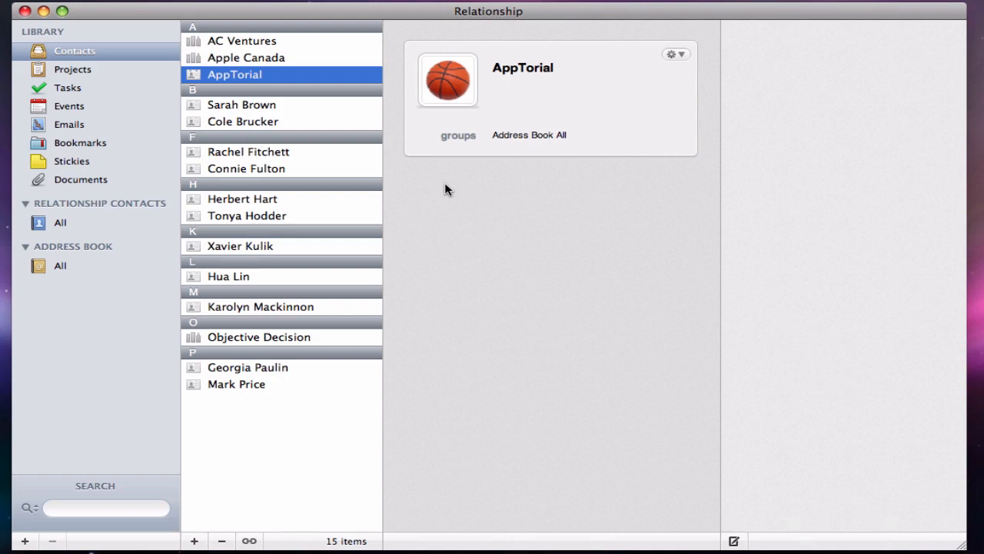
{"action": "left_click", "coordinate": [241, 105]}
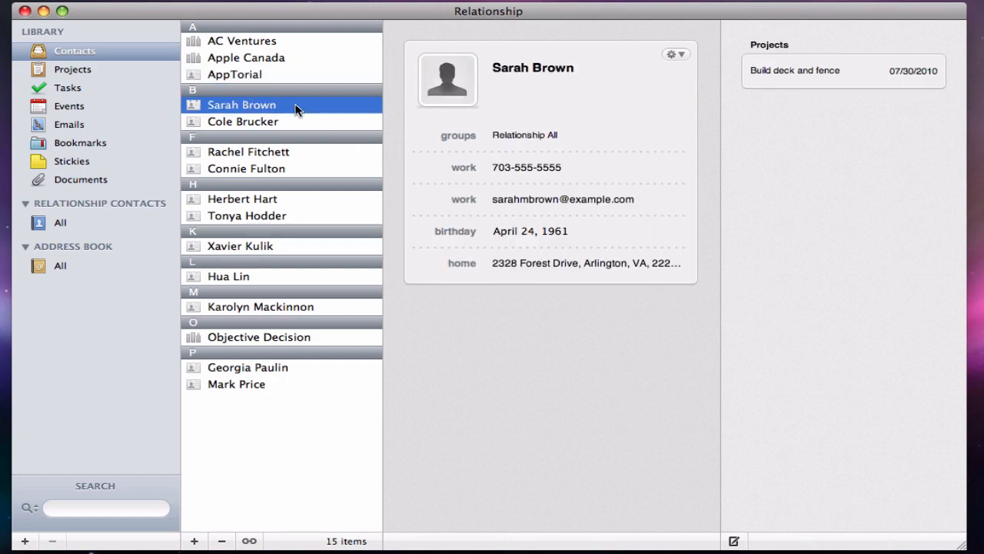
{"action": "mouse_move", "coordinate": [242, 375]}
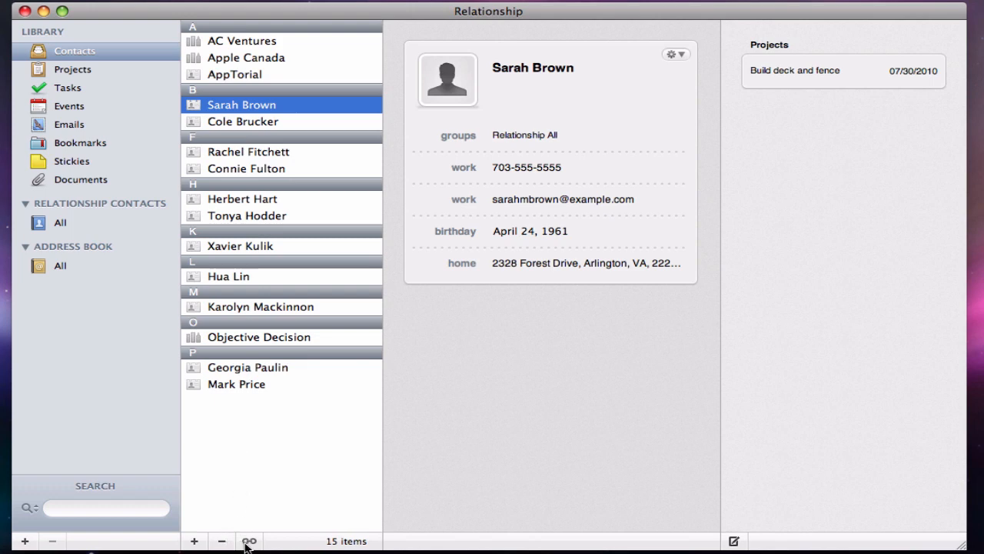
{"action": "mouse_move", "coordinate": [689, 65]}
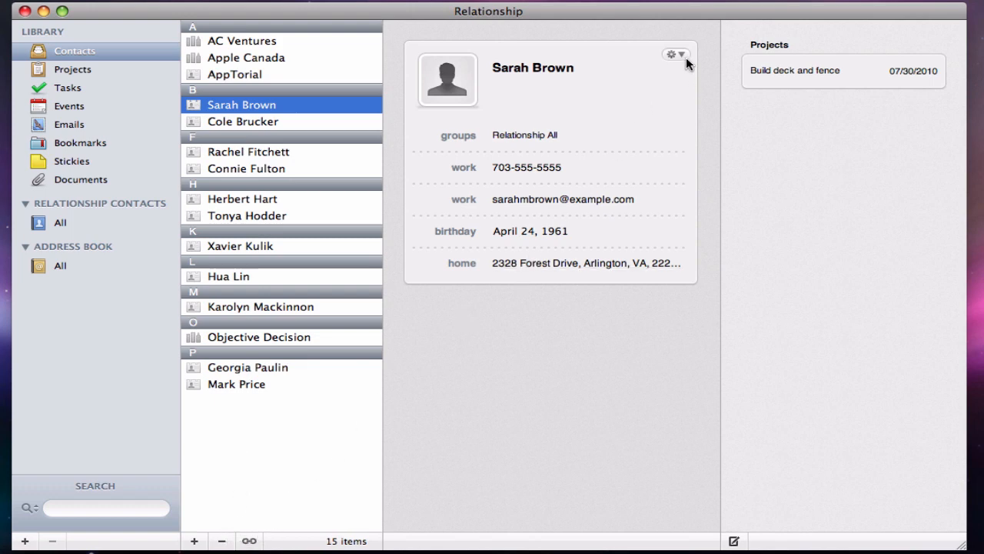
{"action": "left_click", "coordinate": [672, 53]}
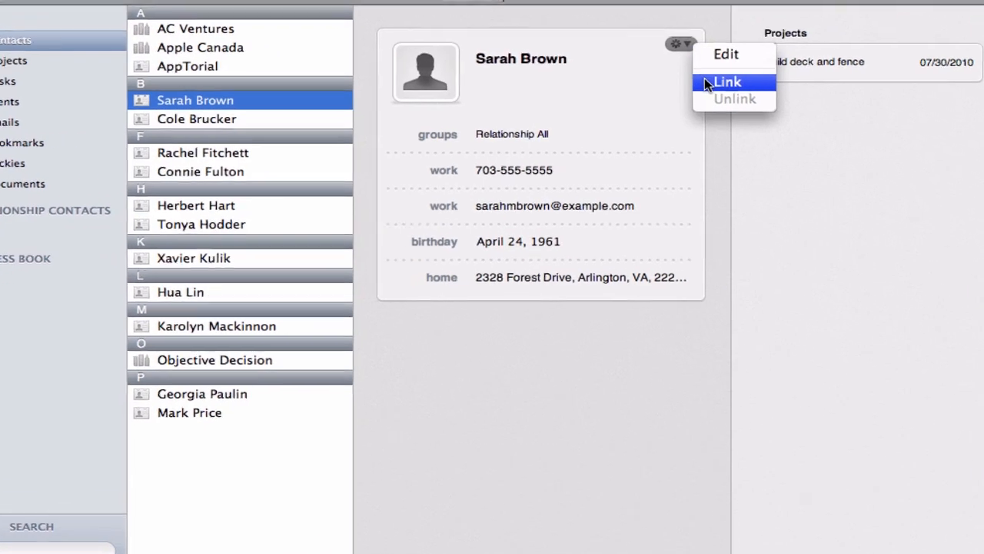
{"action": "left_click", "coordinate": [727, 82]}
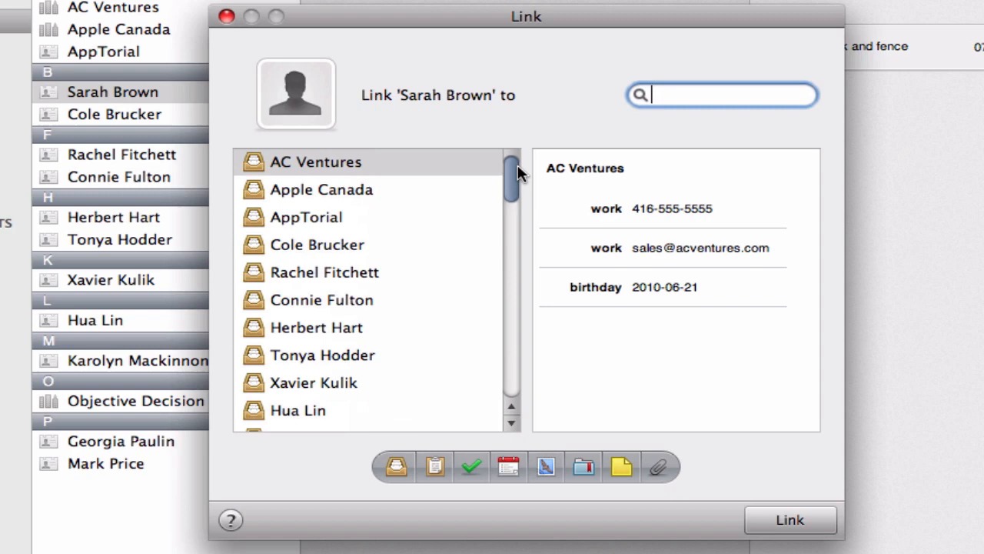
{"action": "mouse_move", "coordinate": [492, 187]}
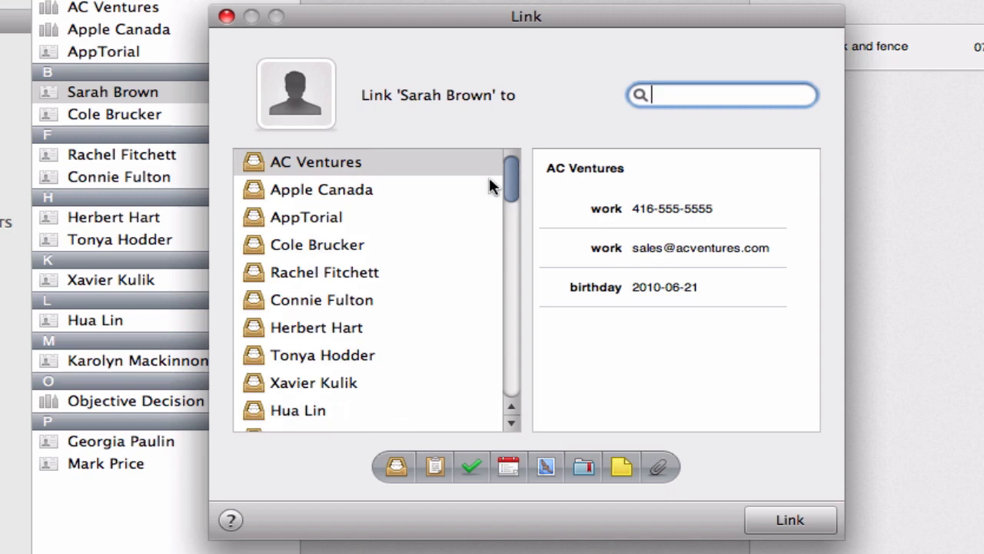
{"action": "mouse_move", "coordinate": [368, 245]}
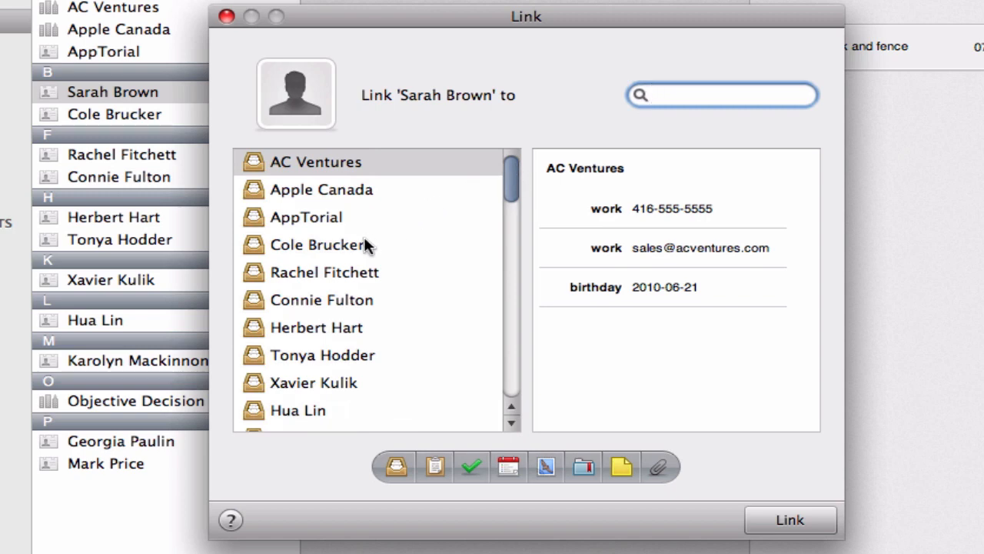
{"action": "left_click", "coordinate": [315, 245]}
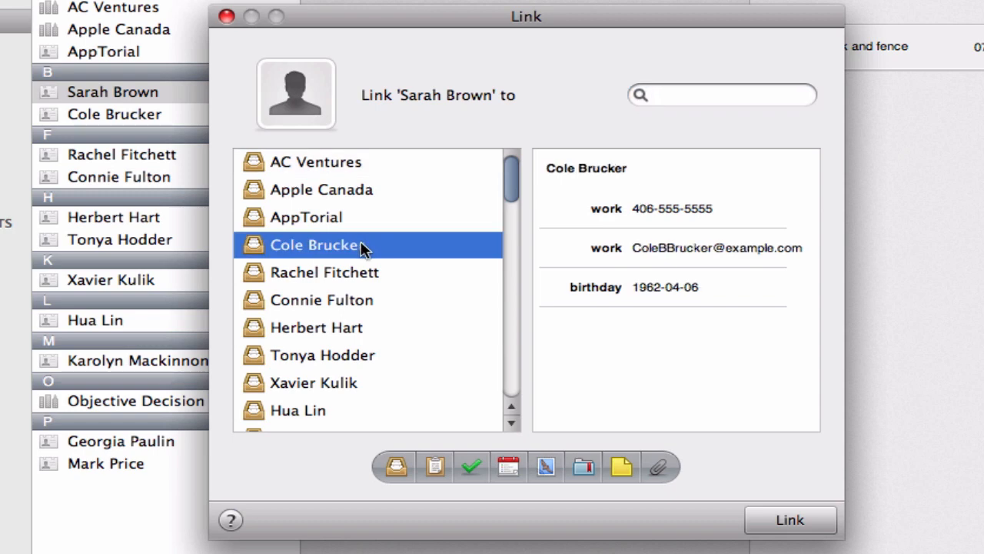
{"action": "mouse_move", "coordinate": [375, 304]}
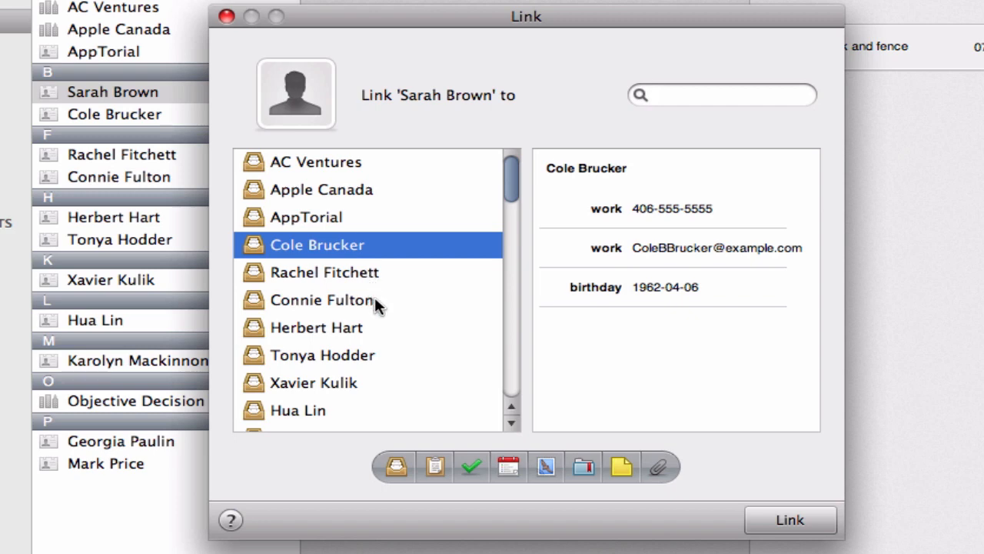
{"action": "left_click", "coordinate": [323, 300]}
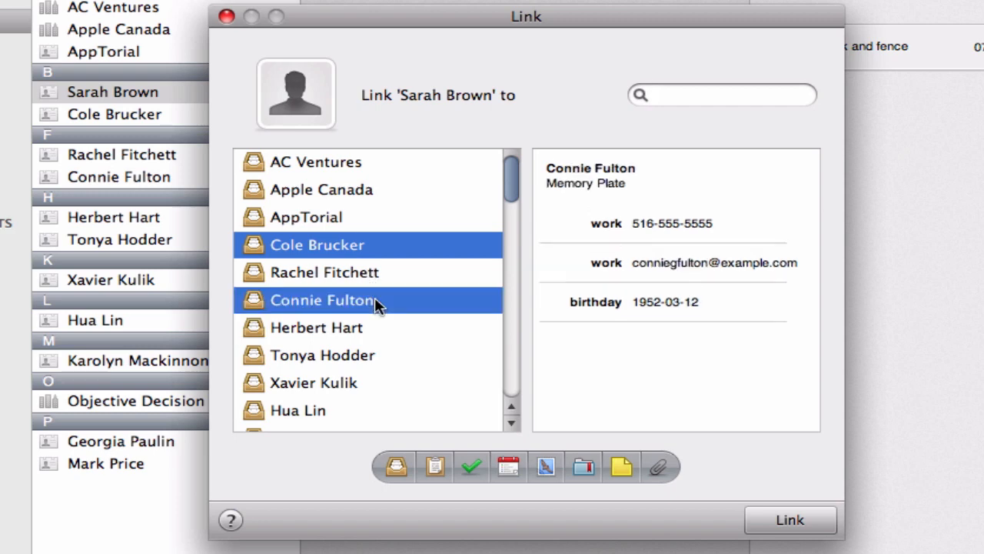
{"action": "mouse_move", "coordinate": [427, 335]}
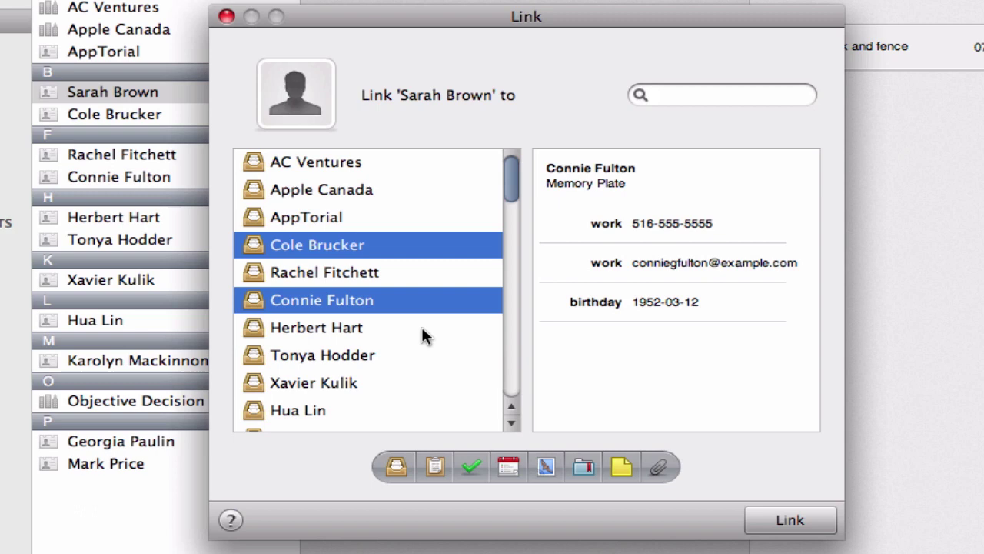
{"action": "mouse_move", "coordinate": [514, 428]}
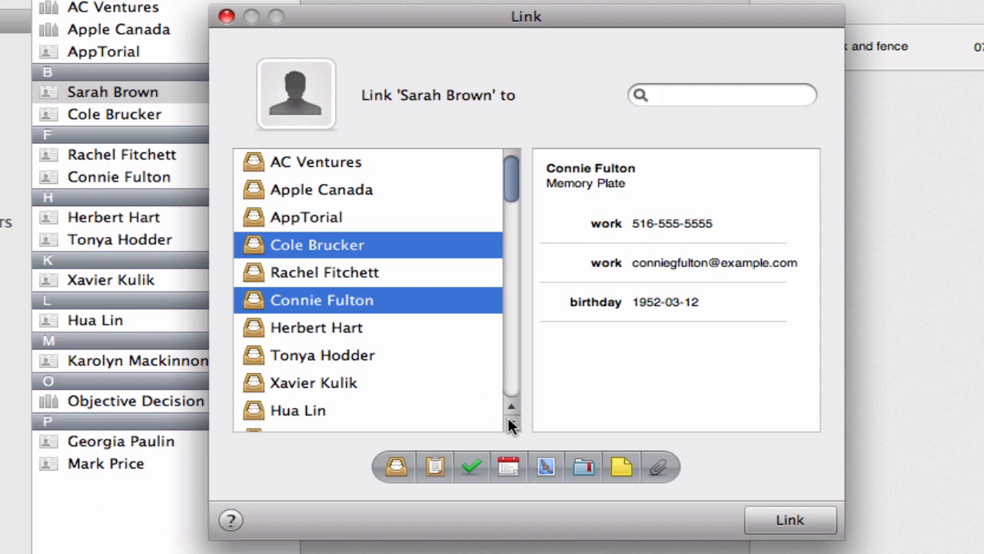
{"action": "scroll", "scroll_direction": "down", "scroll_amount": 3}
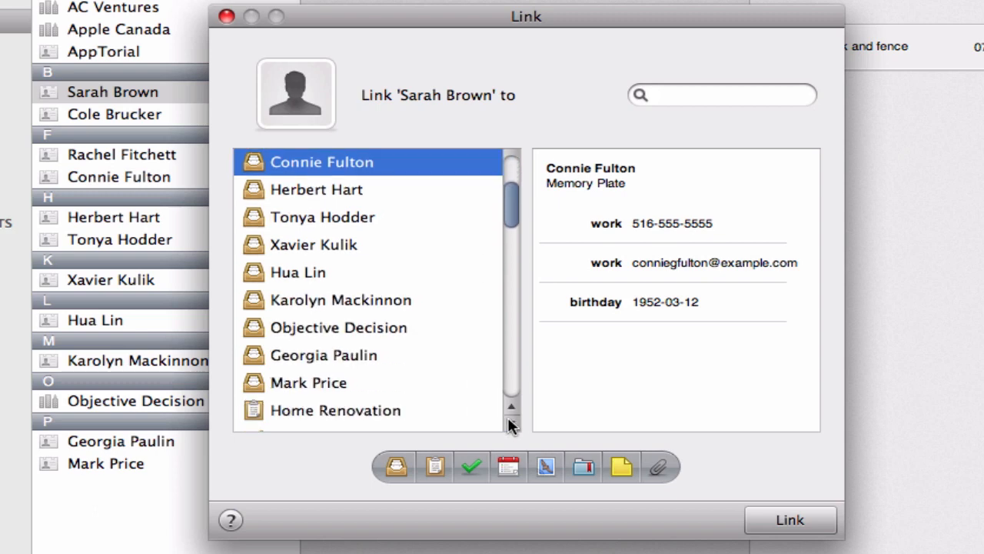
{"action": "scroll", "scroll_direction": "down", "scroll_amount": 3}
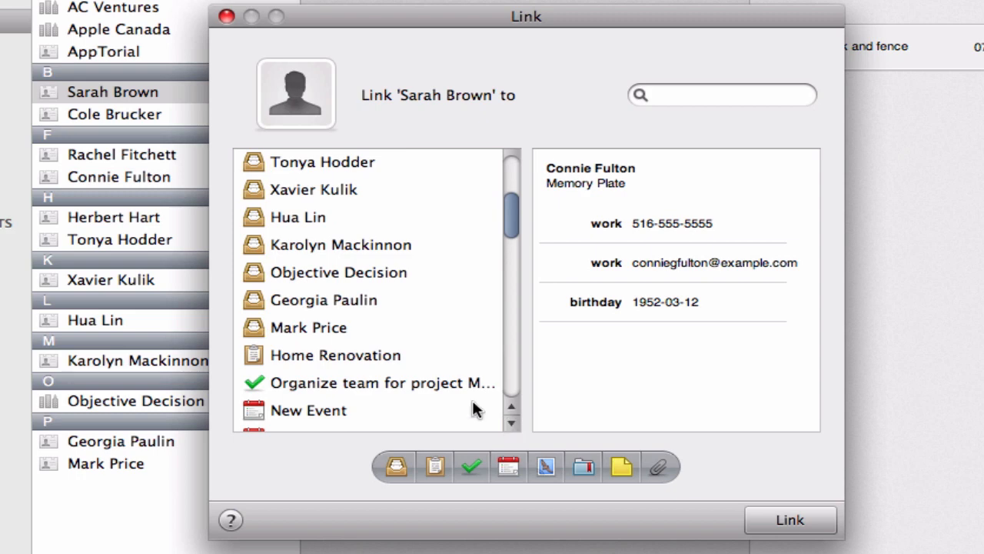
{"action": "left_click", "coordinate": [335, 354]}
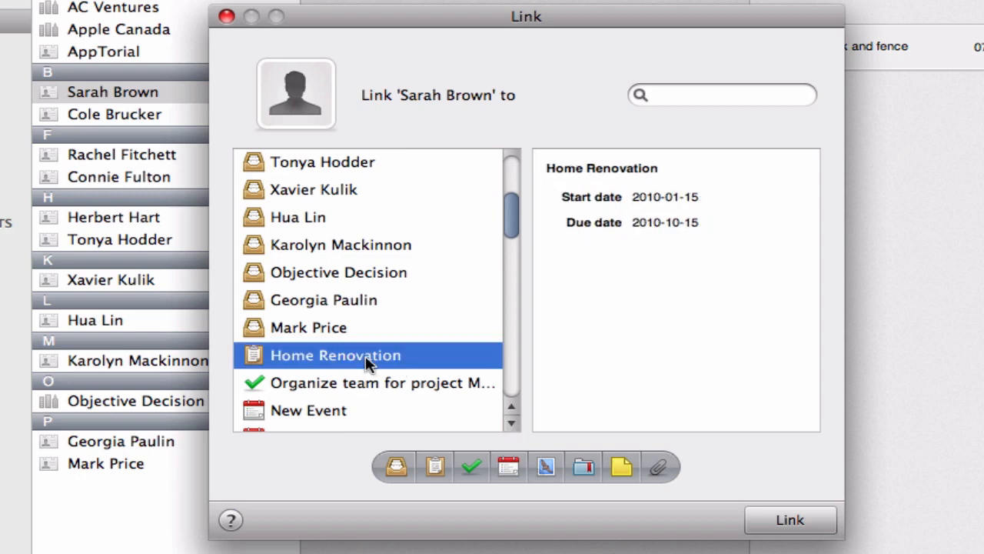
{"action": "mouse_move", "coordinate": [397, 360]}
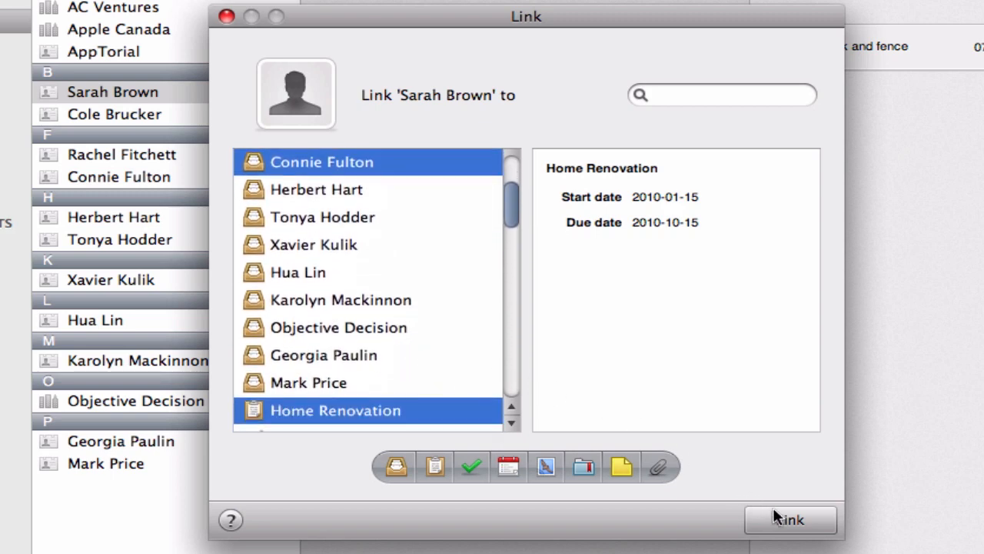
{"action": "scroll", "scroll_direction": "down", "scroll_amount": 3}
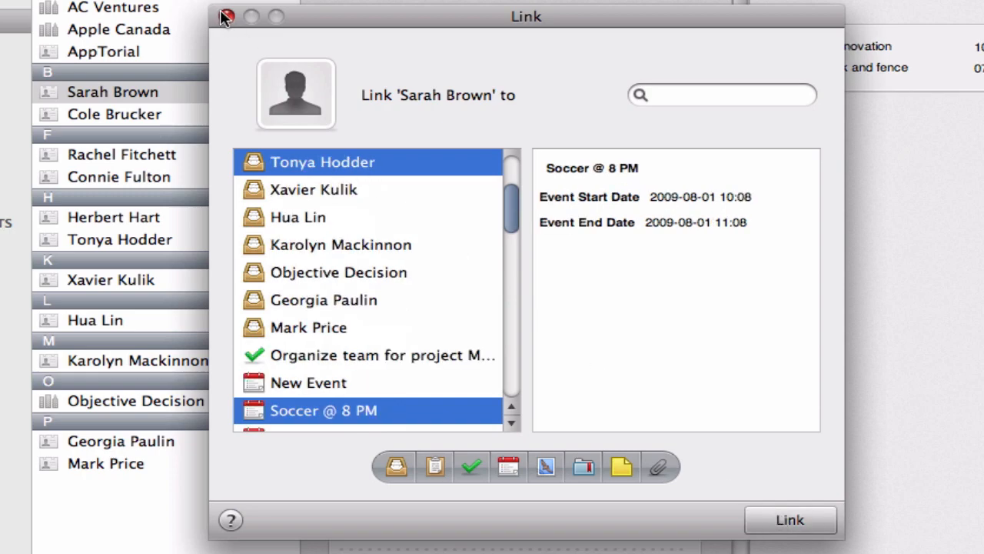
{"action": "left_click", "coordinate": [226, 17]}
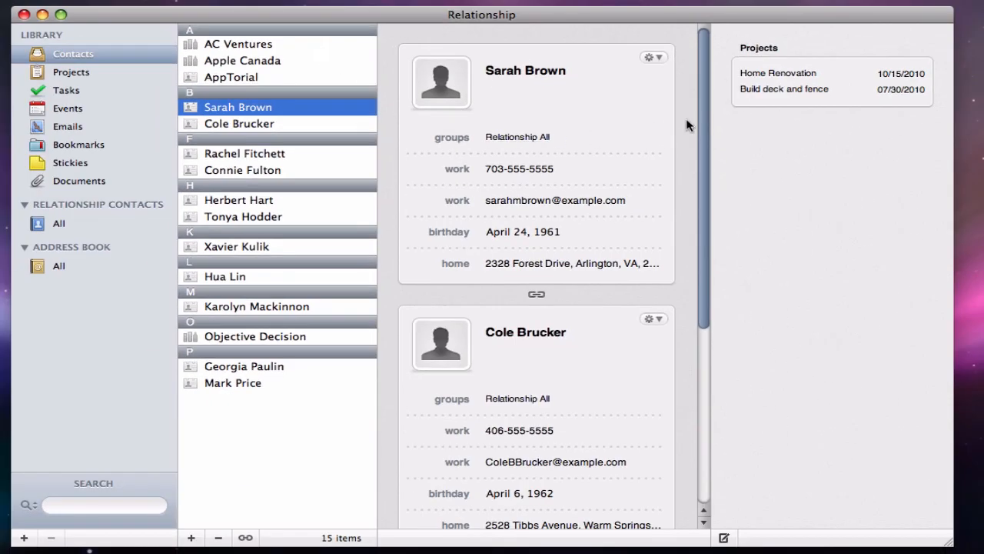
{"action": "scroll", "scroll_direction": "down", "scroll_amount": 3}
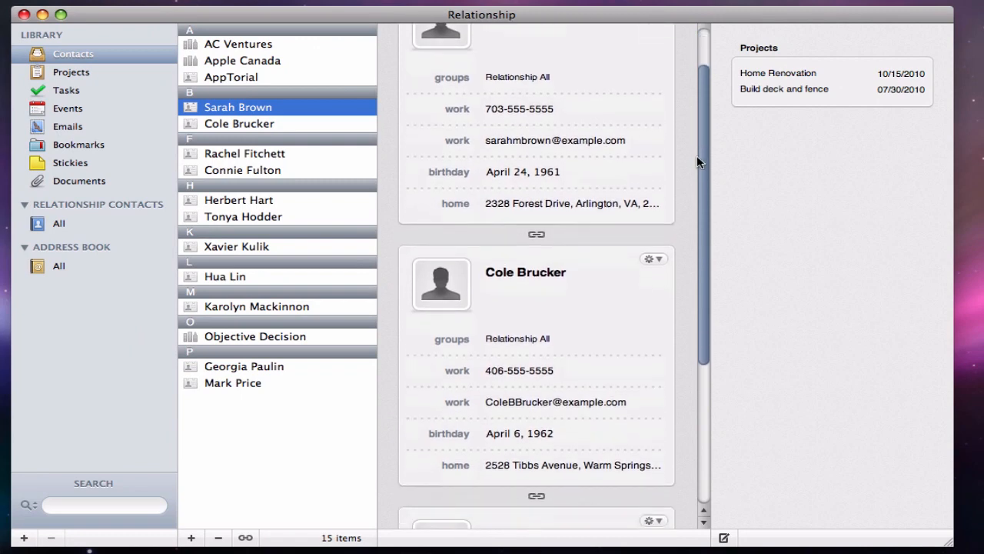
{"action": "scroll", "scroll_direction": "up", "scroll_amount": 3}
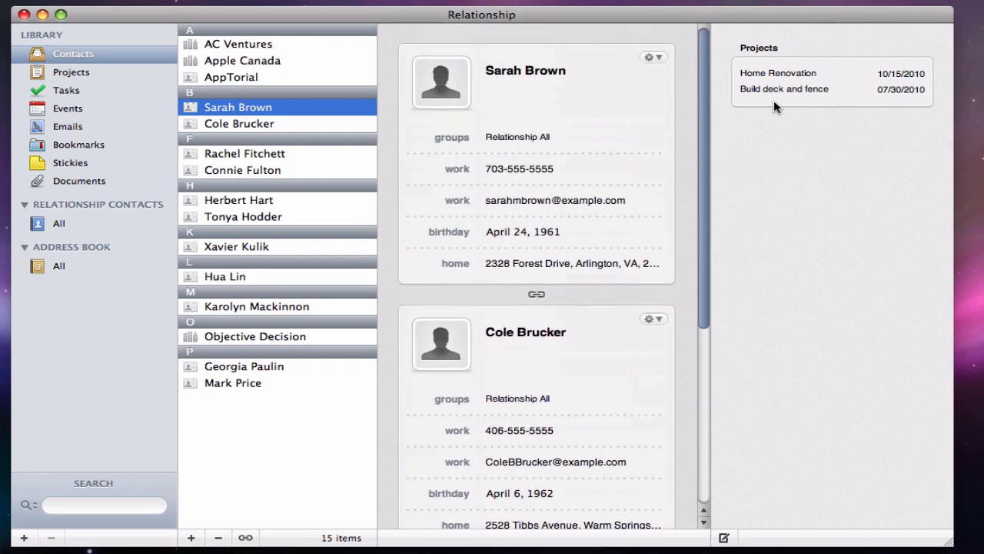
{"action": "mouse_move", "coordinate": [778, 74]}
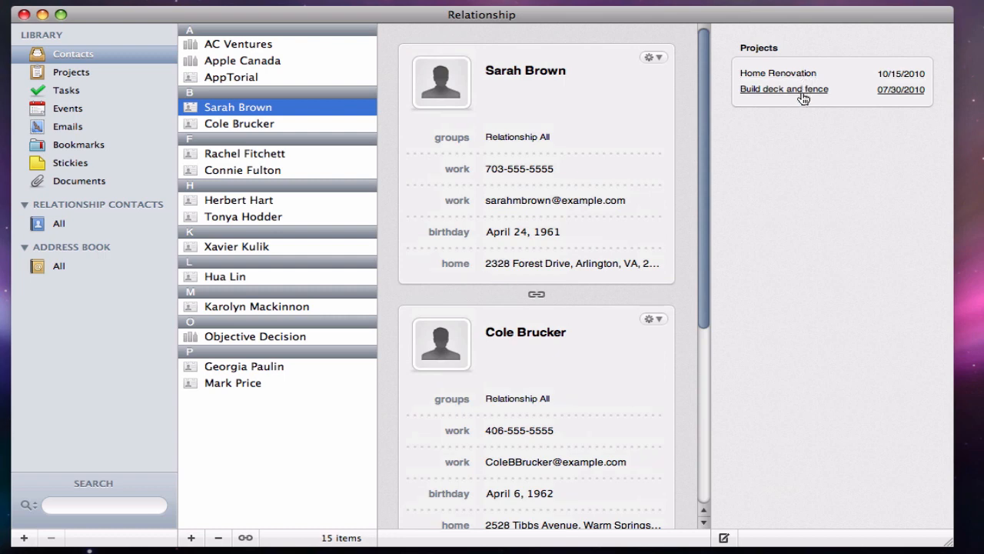
{"action": "mouse_move", "coordinate": [612, 83]}
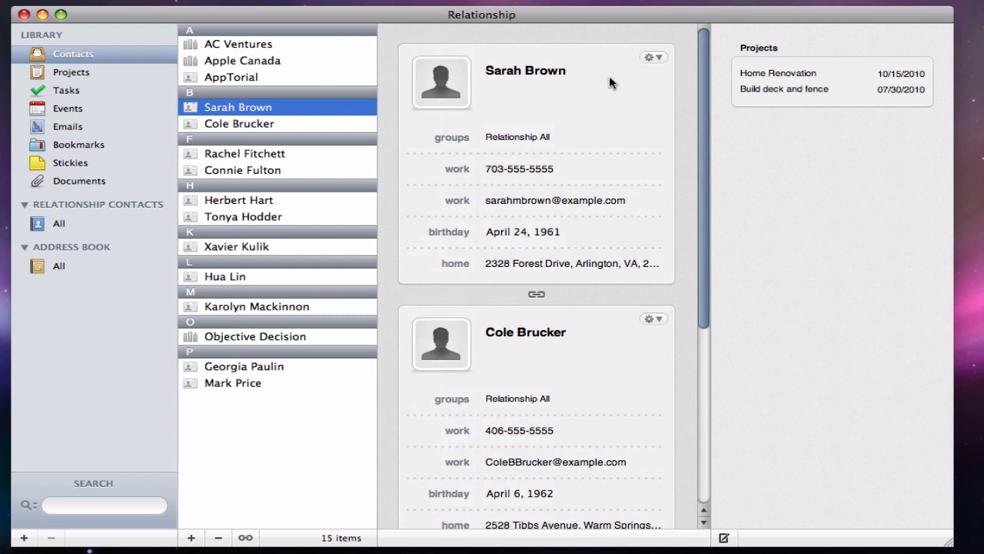
{"action": "mouse_move", "coordinate": [122, 76]}
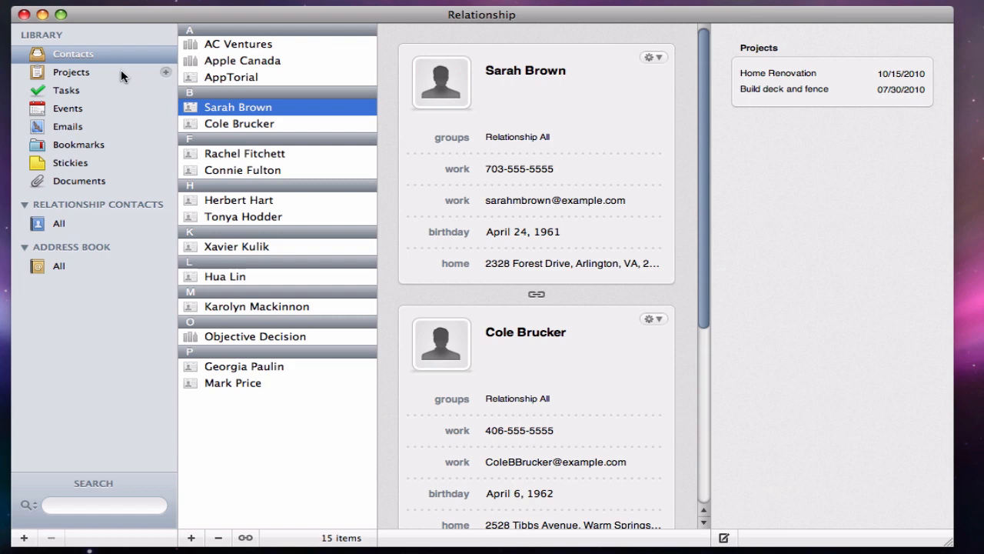
{"action": "left_click", "coordinate": [71, 73]}
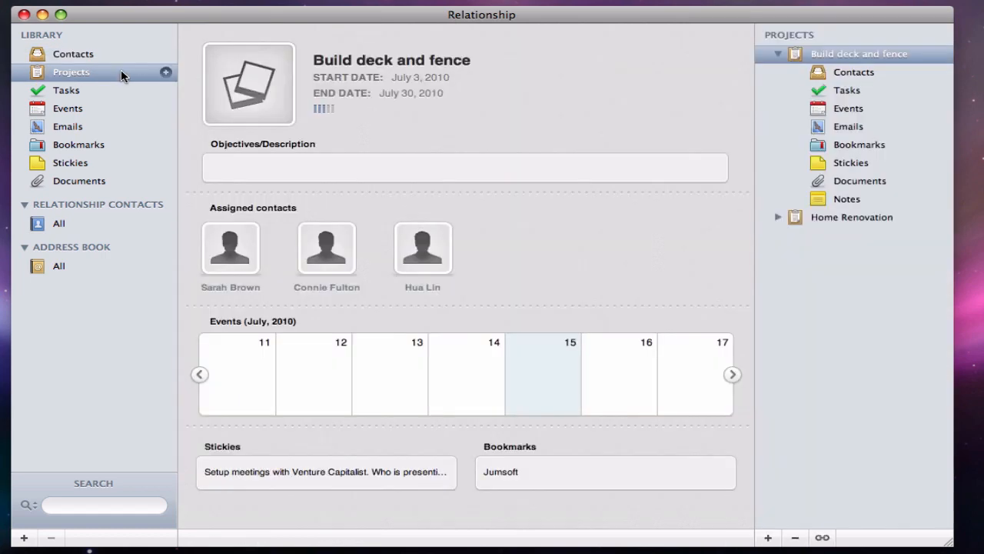
{"action": "mouse_move", "coordinate": [516, 347]}
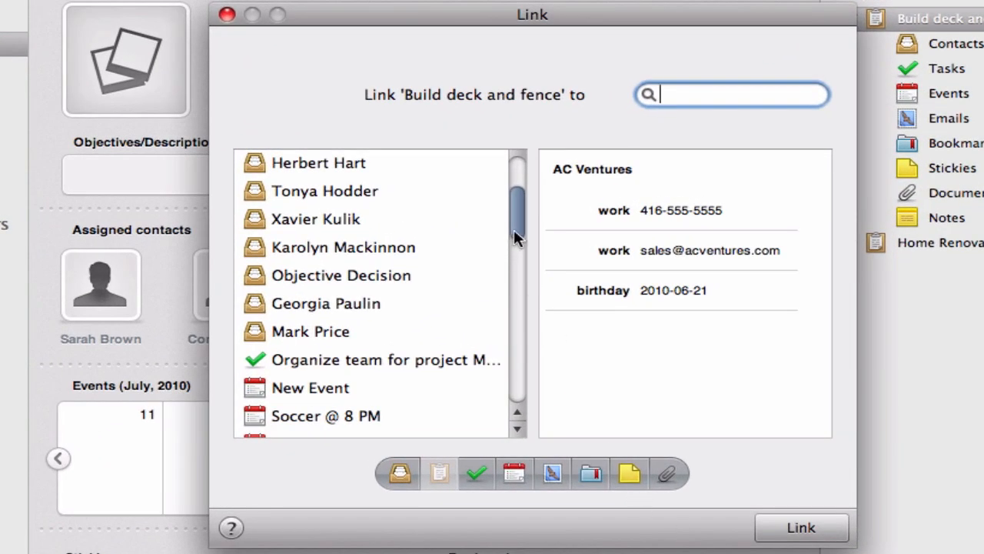
{"action": "scroll", "scroll_direction": "up", "scroll_amount": 3}
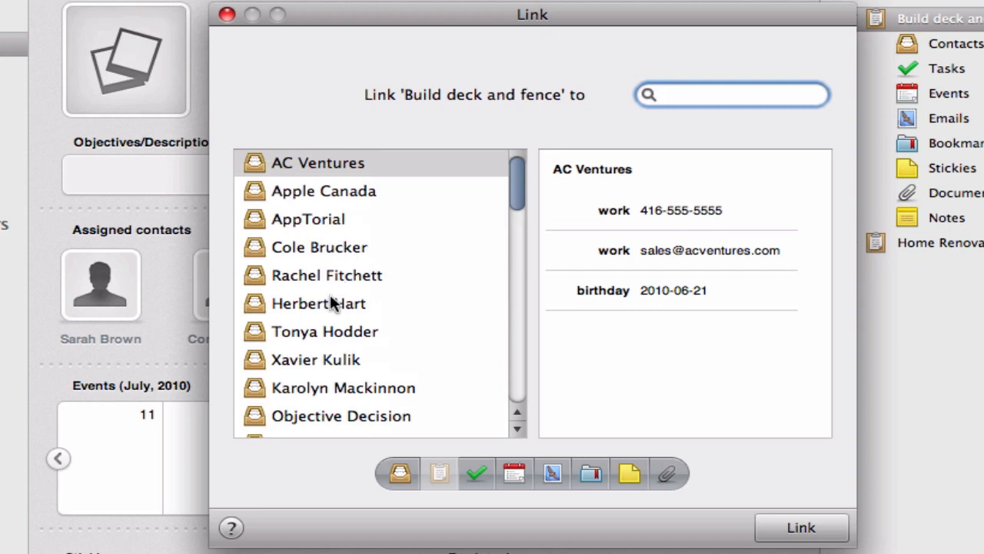
{"action": "left_click", "coordinate": [318, 303]}
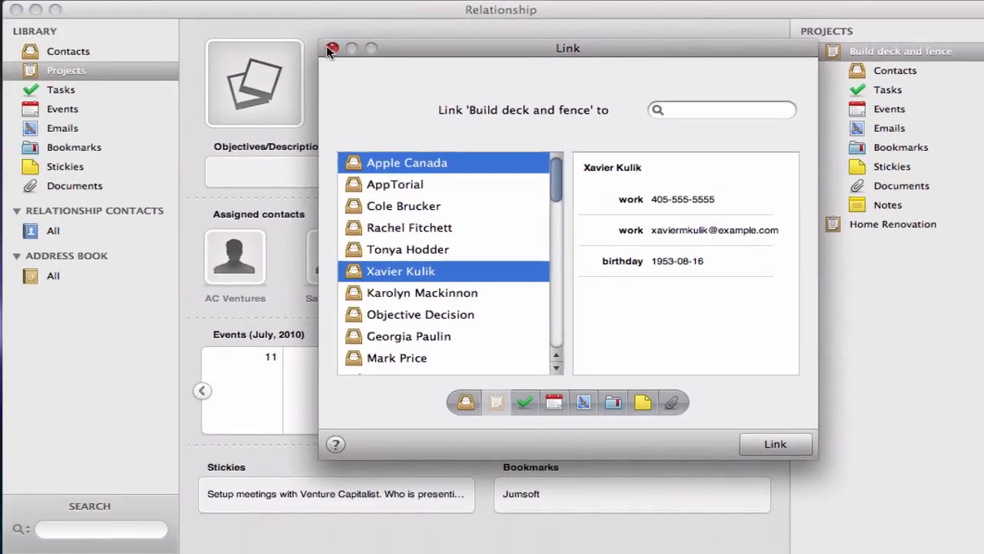
{"action": "left_click", "coordinate": [332, 47]}
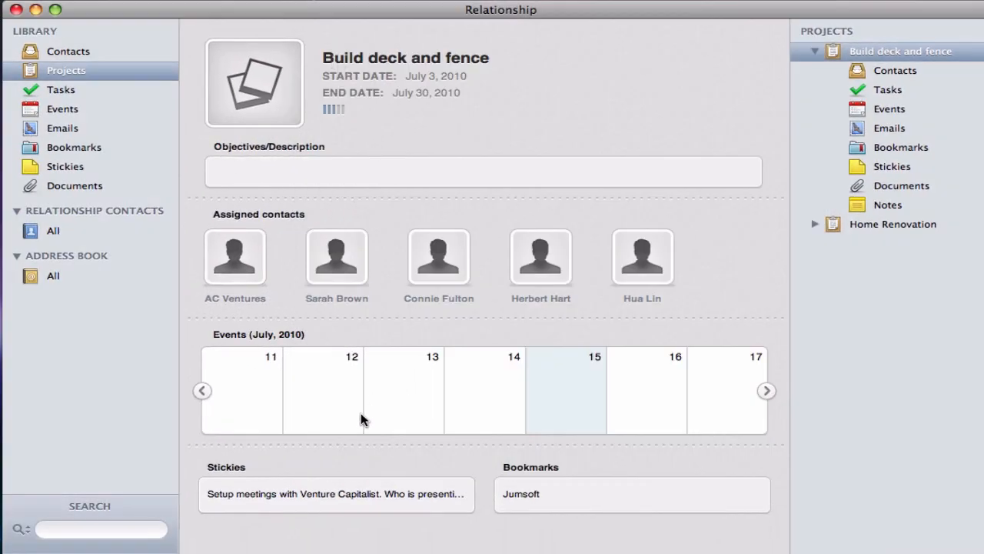